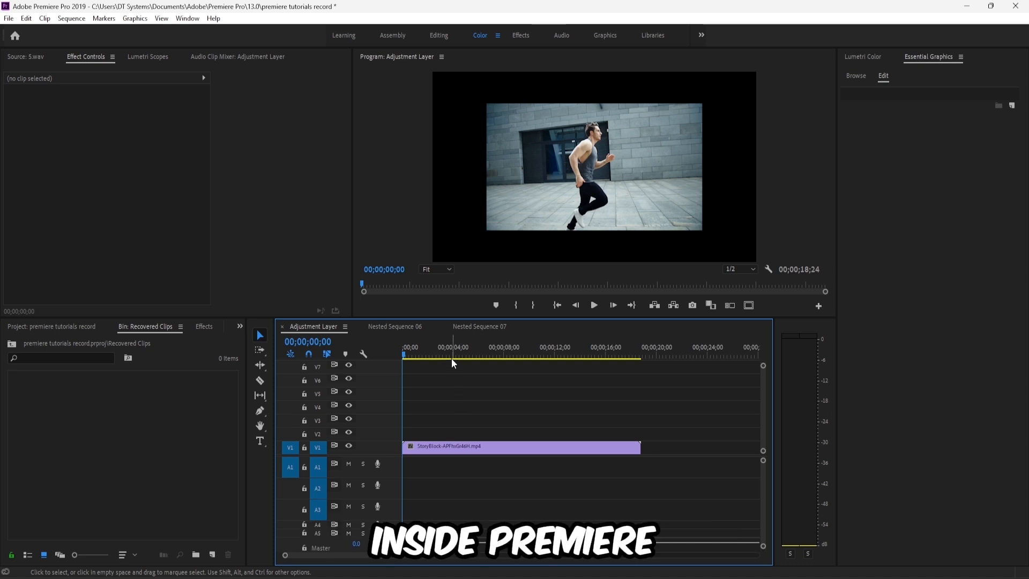
- Raise the selected running-man clip's Motion Scale to about 151.2 so it fills the frame
left_click(519, 446)
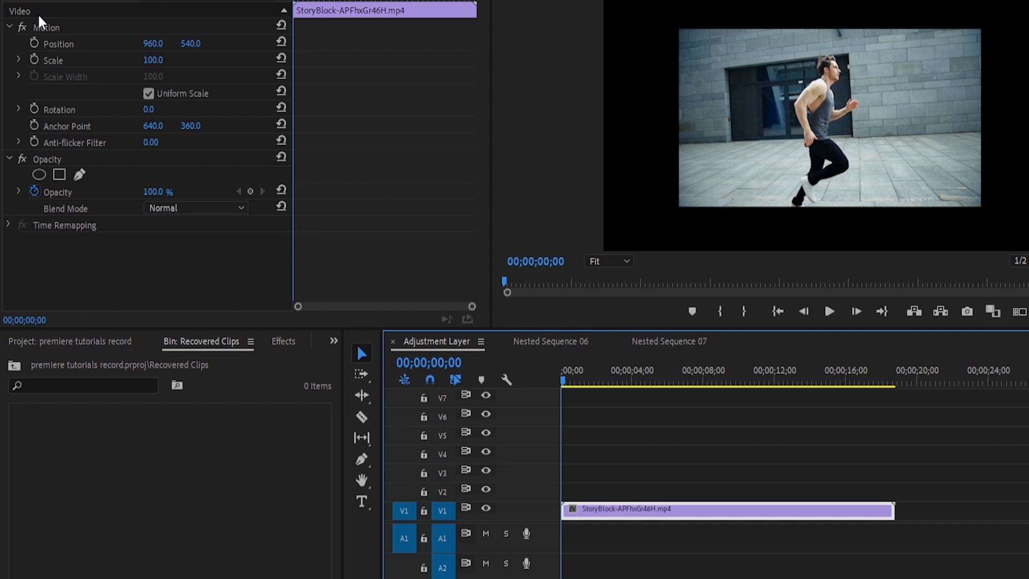
left_click(46, 27)
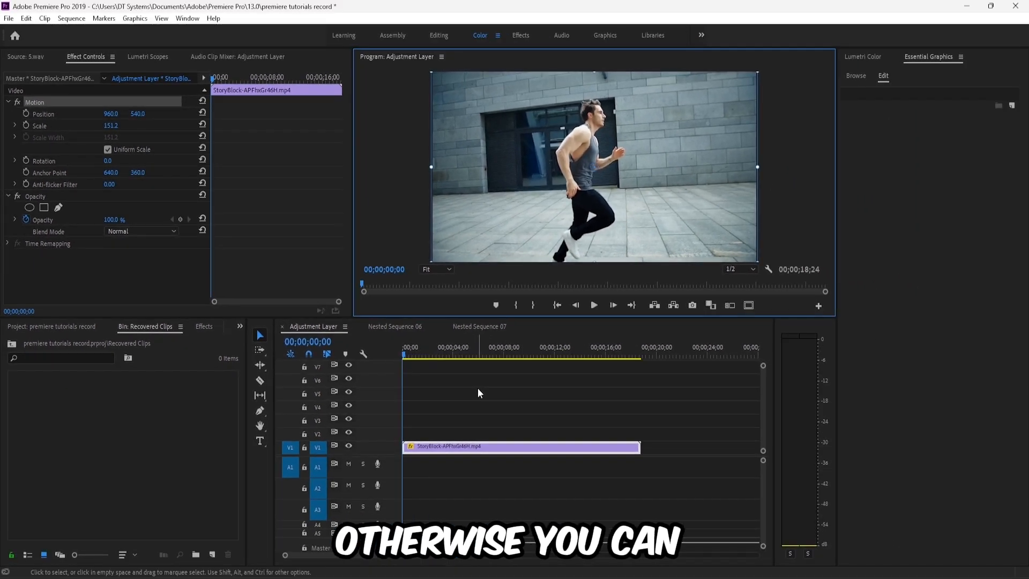
- Return the clip to 100% scale and view its right-click options such as Scale to Frame Size
right_click(446, 446)
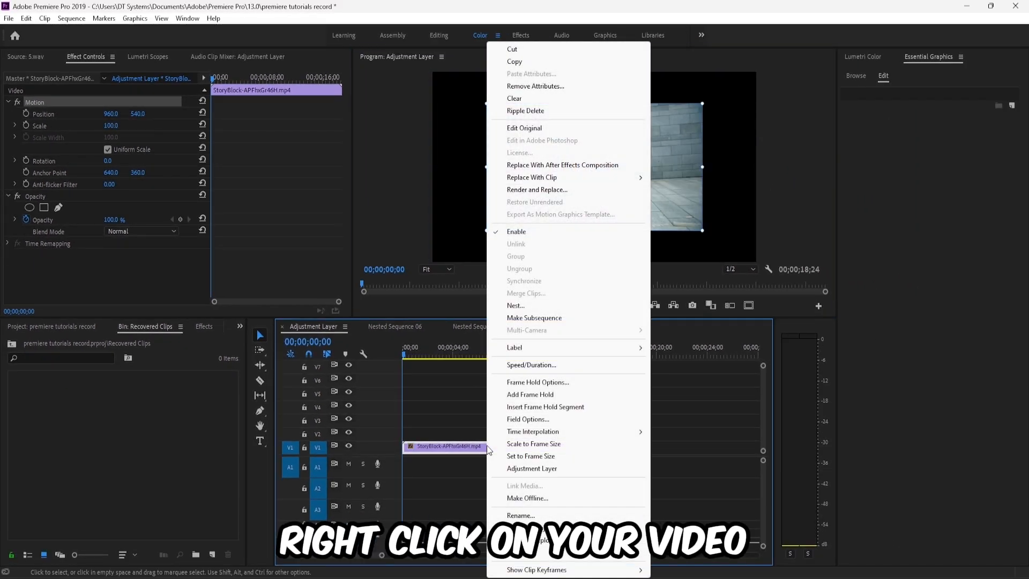
left_click(533, 443)
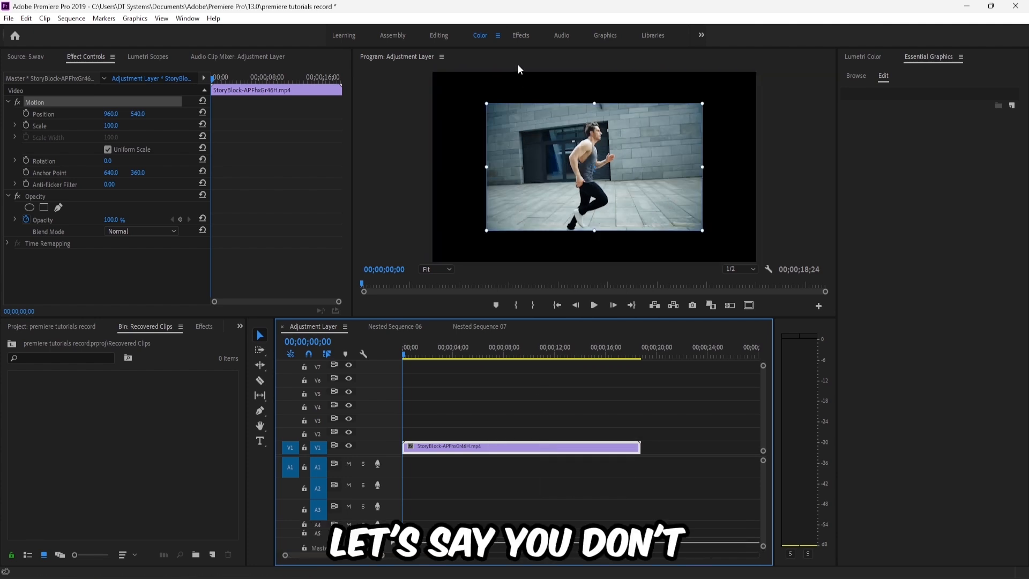
mouse_move(602, 173)
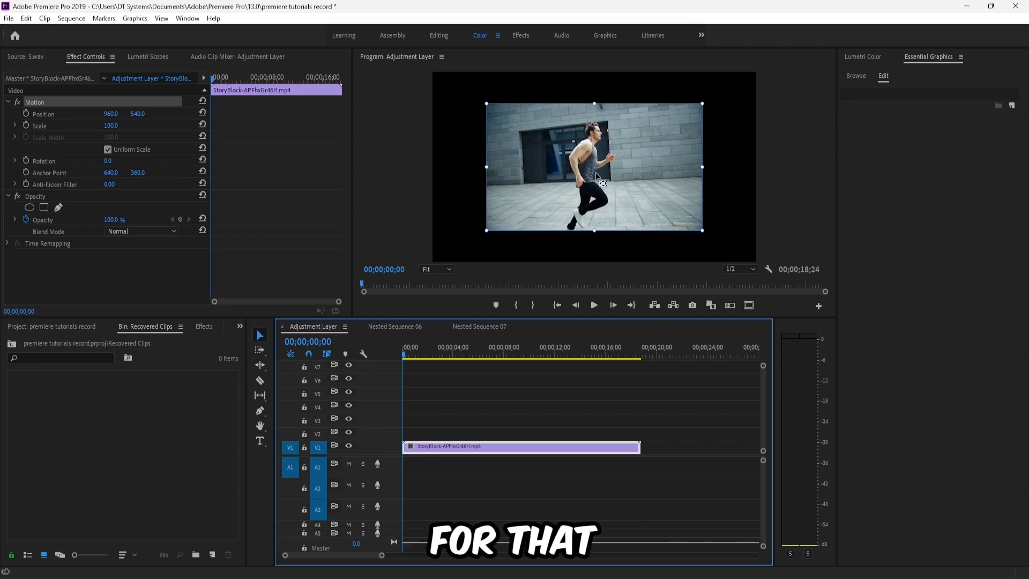
- Set the Sequence Settings frame size to 1280 horizontal by 720 vertical
left_click(71, 18)
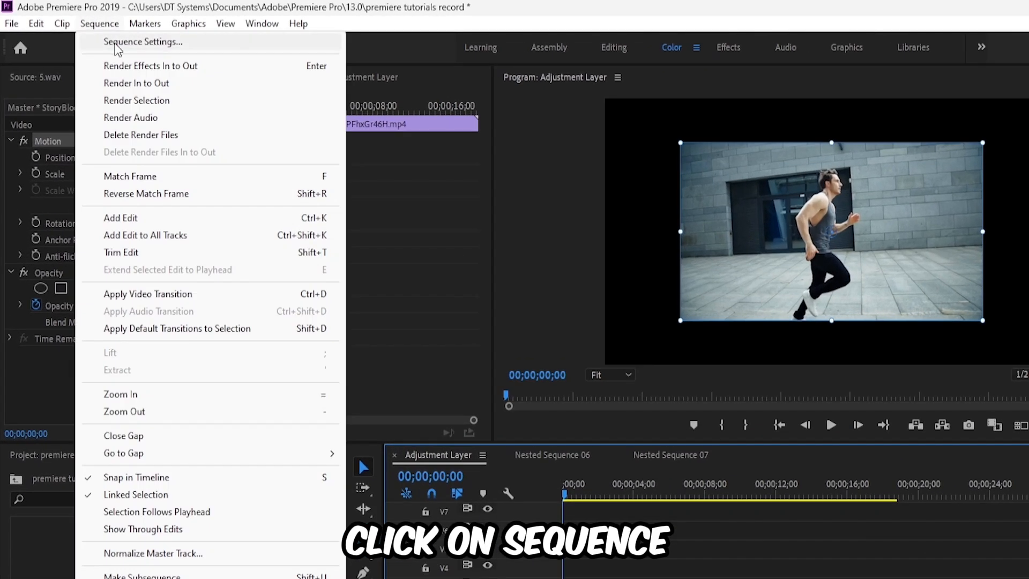
left_click(143, 42)
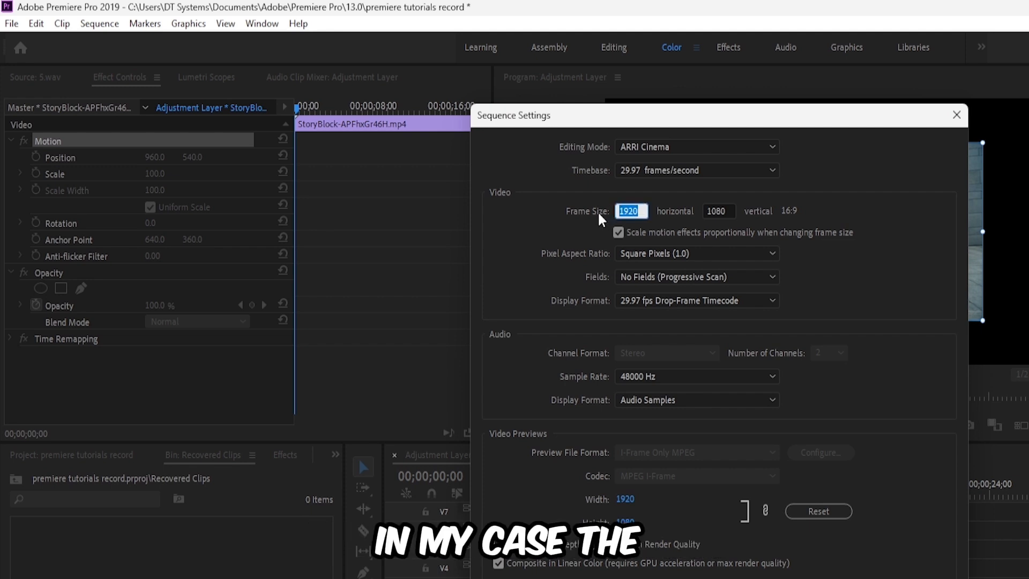
type("1280")
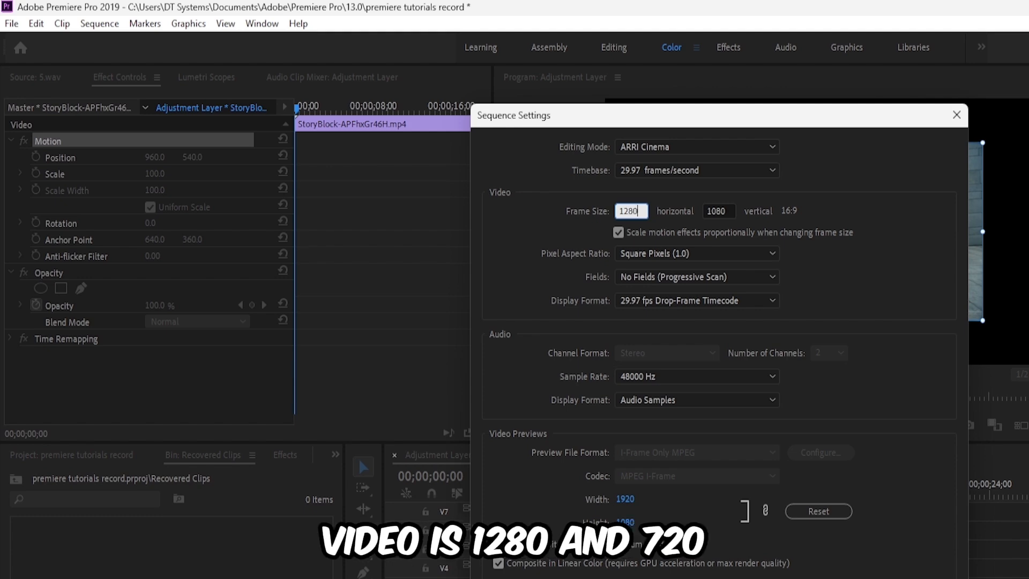
left_click(717, 212)
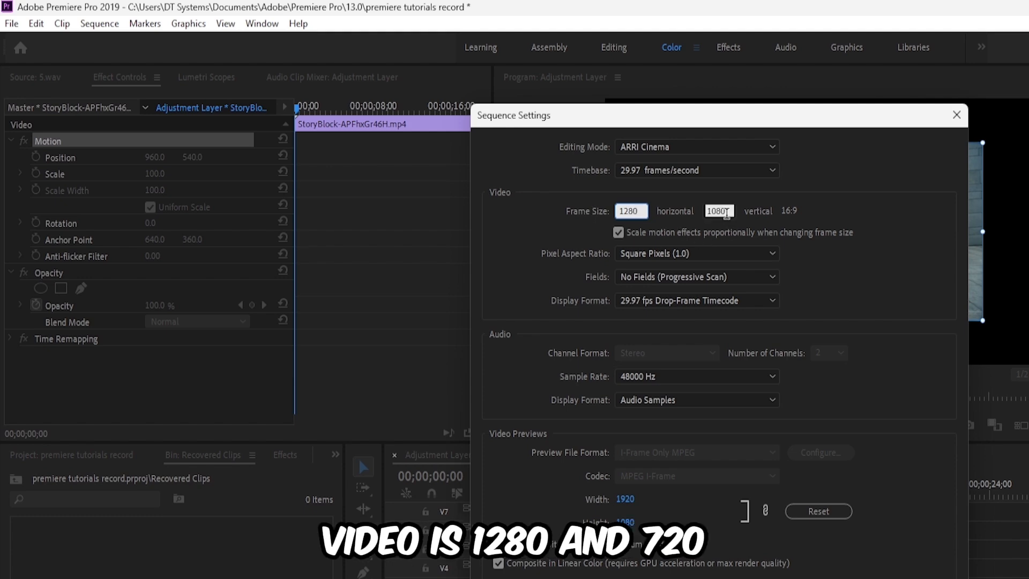
type("720")
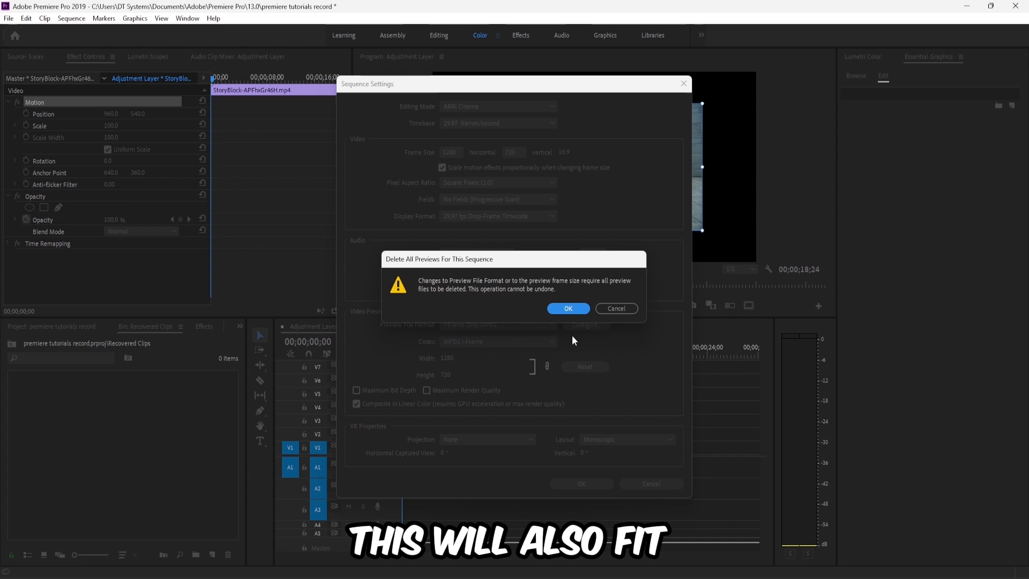
- Confirm deleting previews for the 1280x720 sequence and play the clip back
left_click(567, 309)
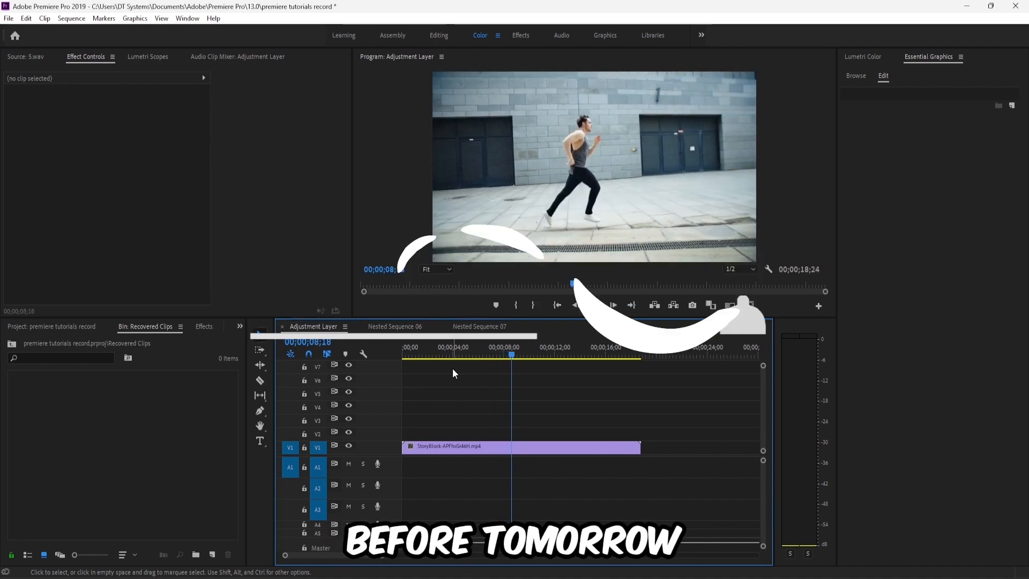
left_click(613, 305)
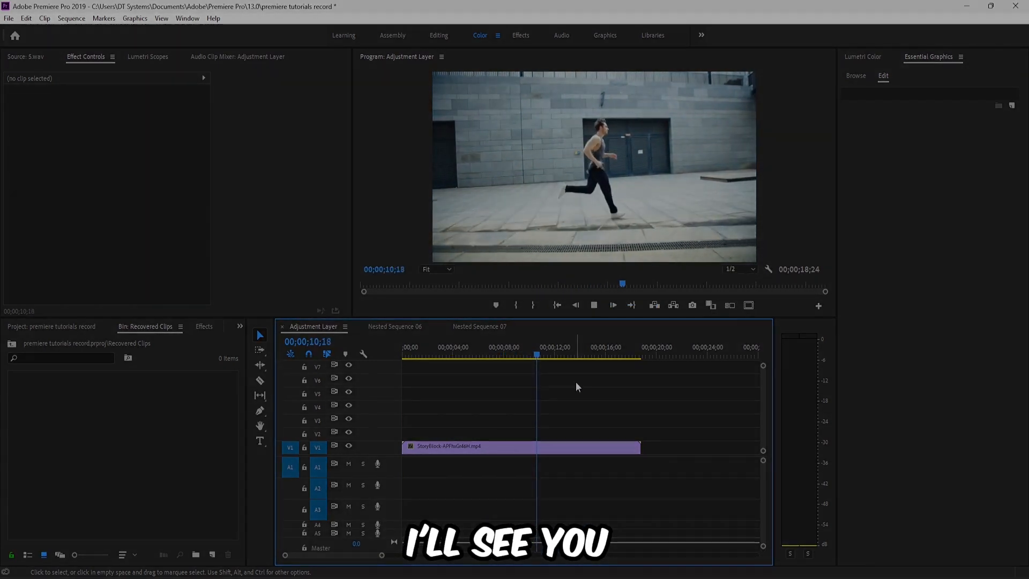